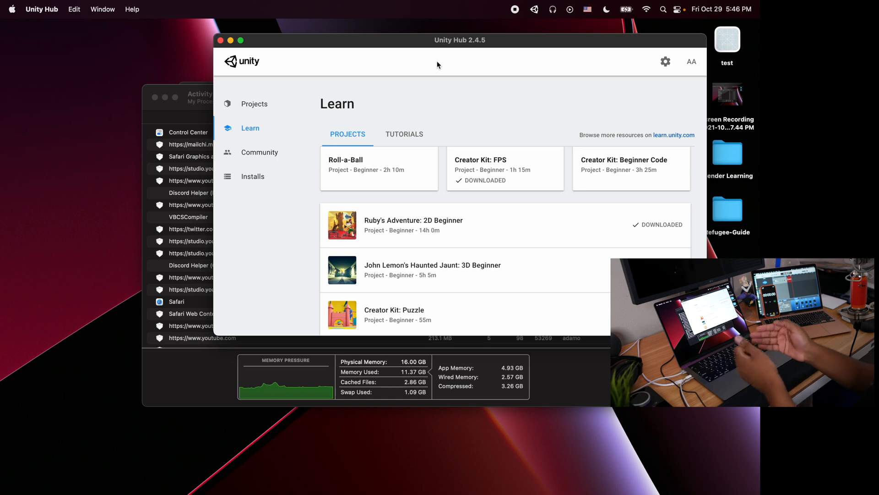
# Download and open the Creator Kit: Puzzle learning project from Unity Hub's Learn tab.
pyautogui.click(199, 94)
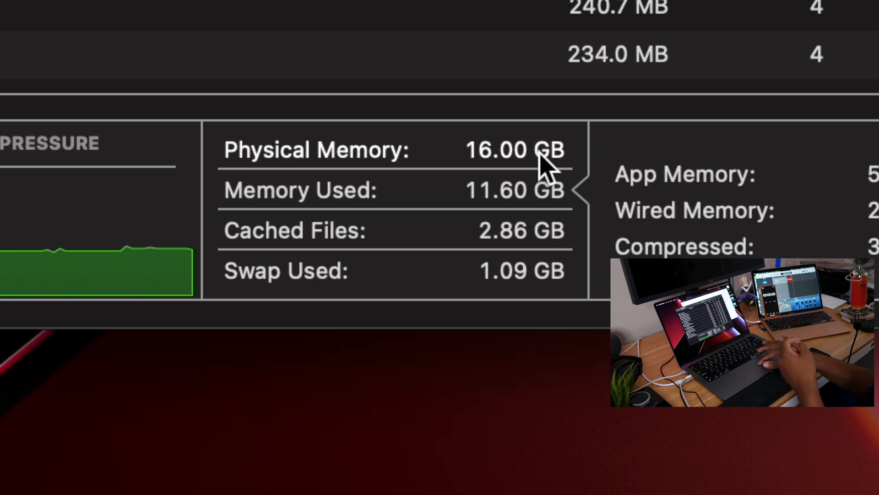
pyautogui.moveTo(530, 298)
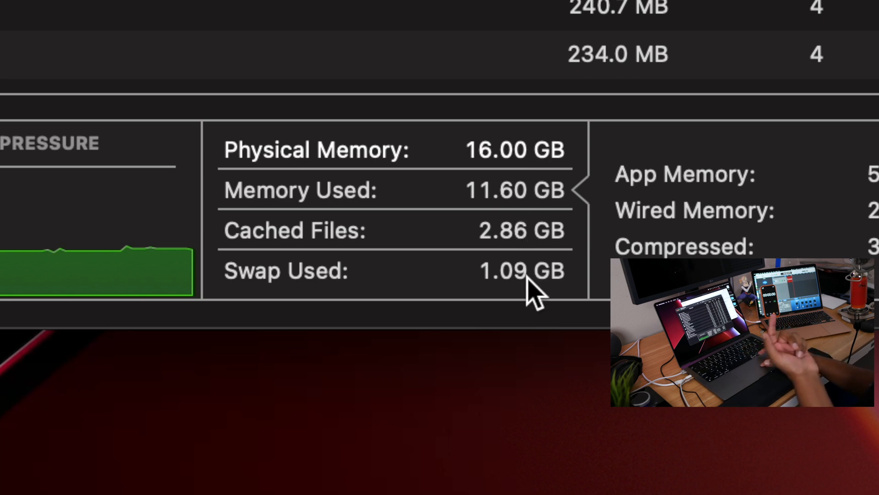
pyautogui.moveTo(530, 289)
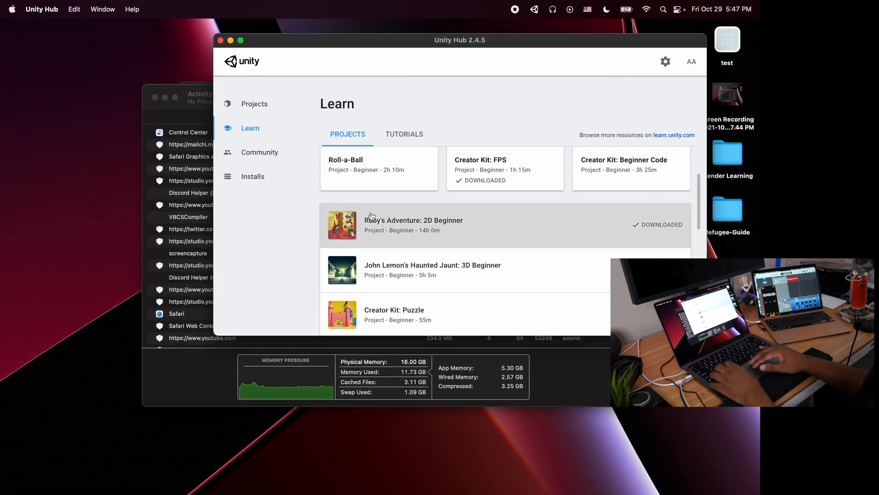
pyautogui.click(394, 315)
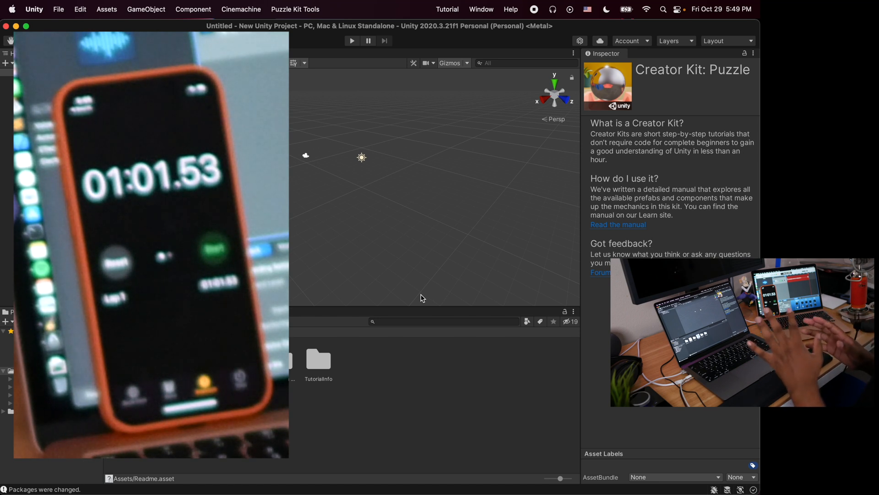
pyautogui.moveTo(404, 436)
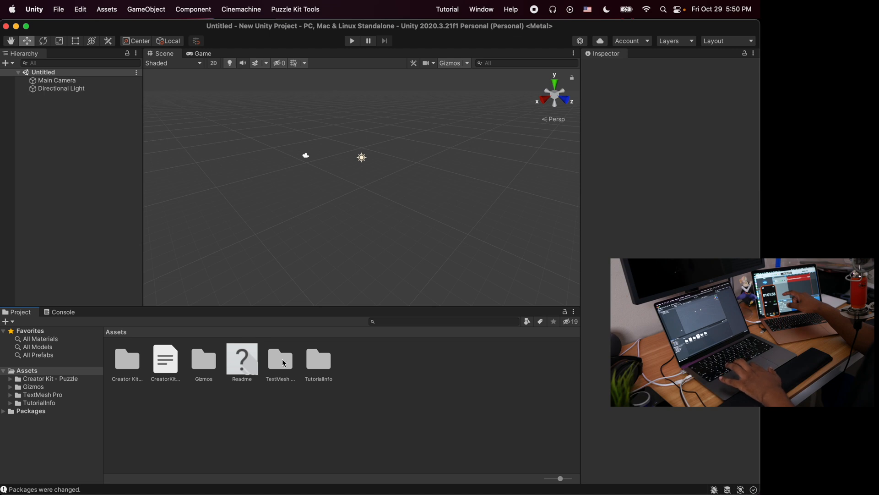
pyautogui.moveTo(305, 403)
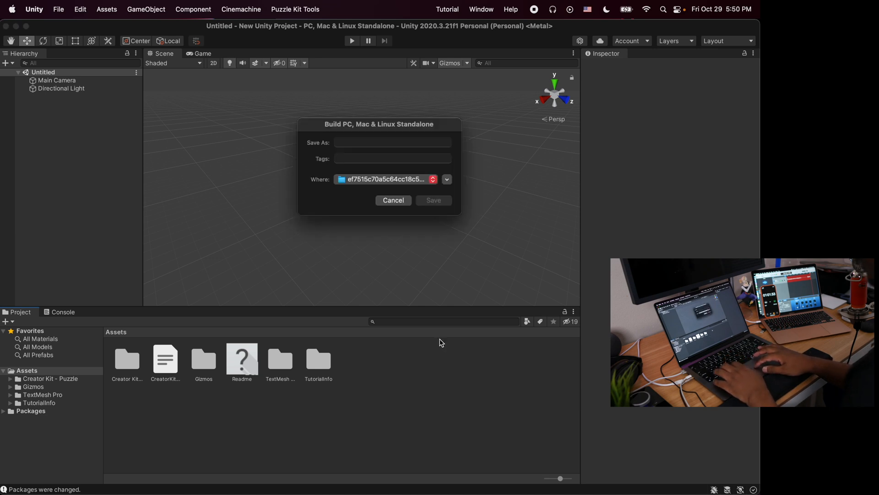
# Expand the build save sheet, choose Desktop, and name the build YTtest.
pyautogui.click(447, 179)
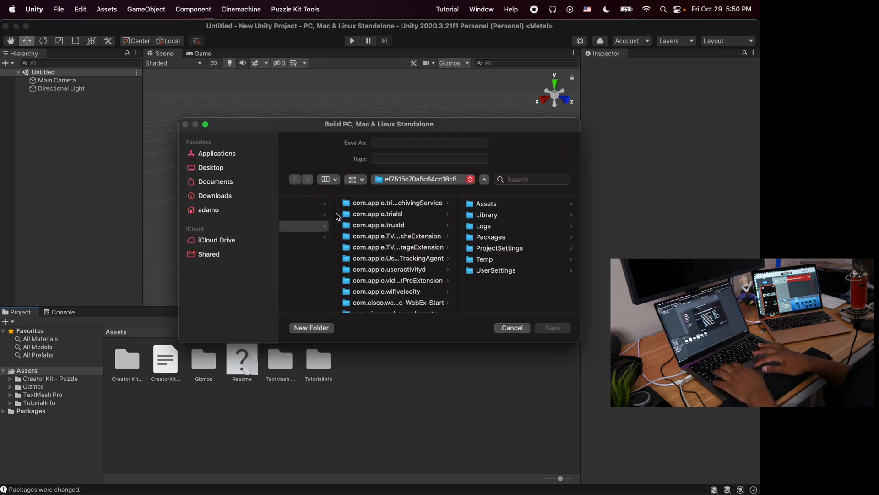
pyautogui.click(210, 167)
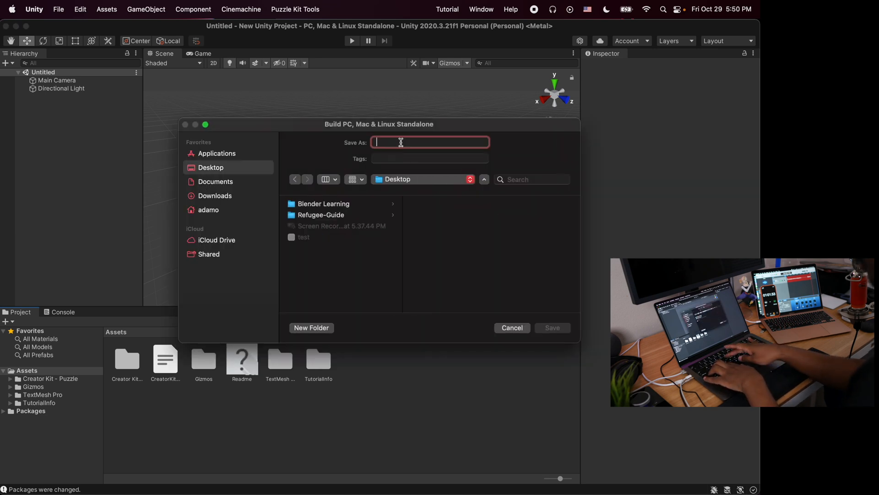
pyautogui.write('YTt')
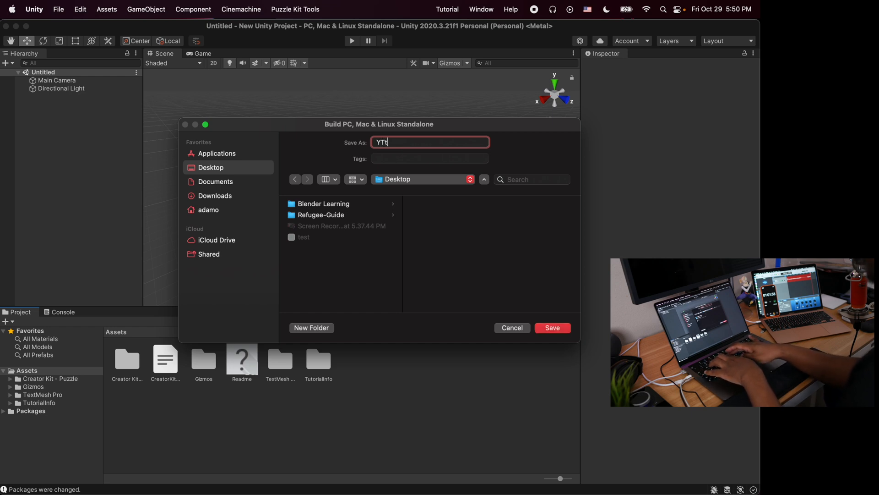
pyautogui.write('est')
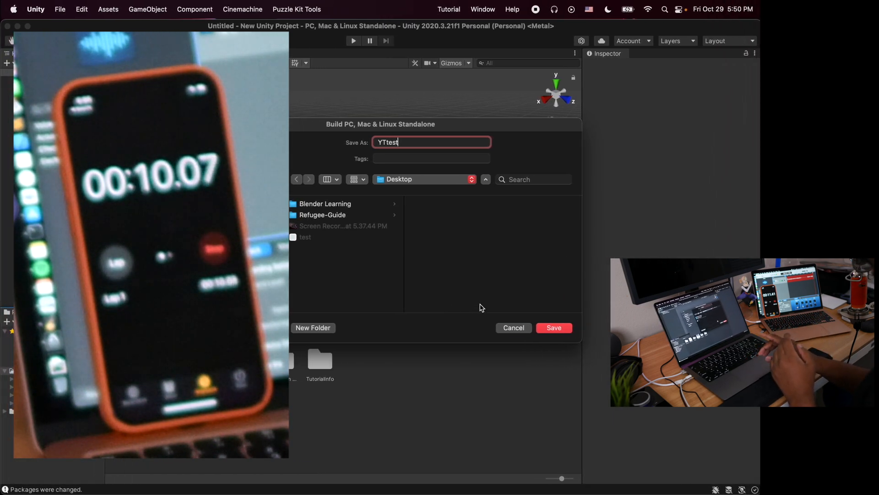
pyautogui.click(554, 328)
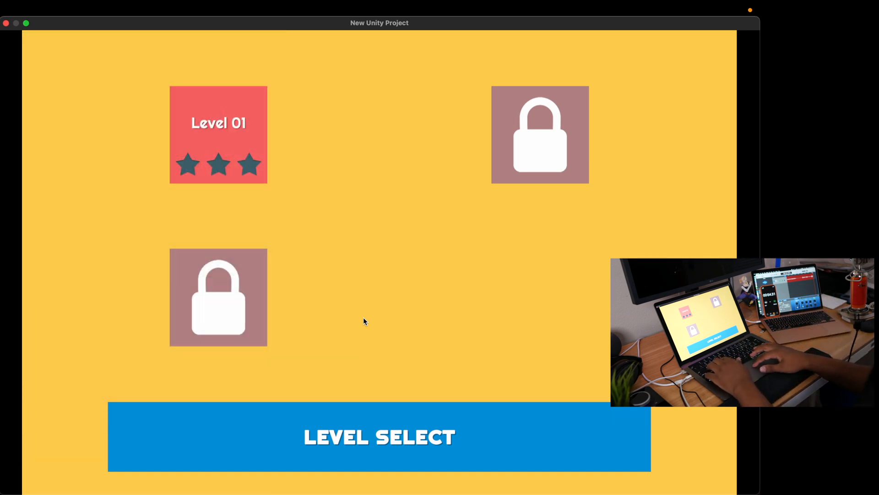
pyautogui.moveTo(239, 98)
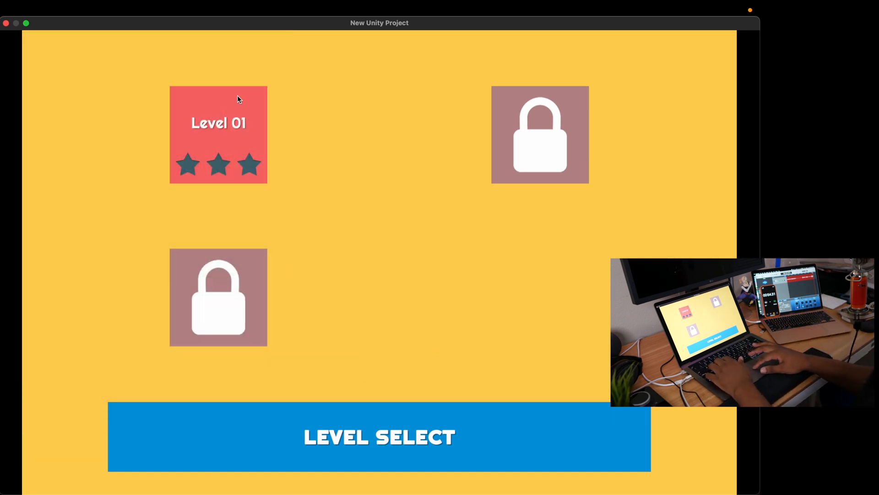
# Launch Level 01 from the level select screen and play the marble course.
pyautogui.click(218, 135)
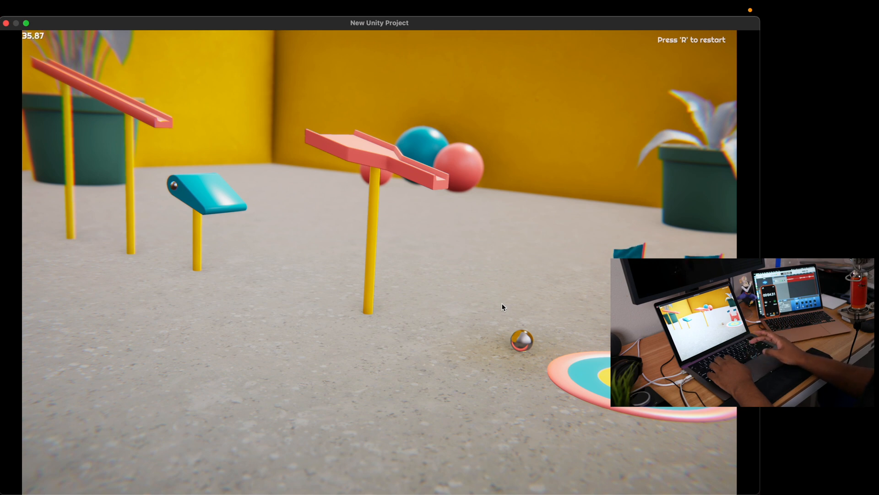
pyautogui.moveTo(299, 136)
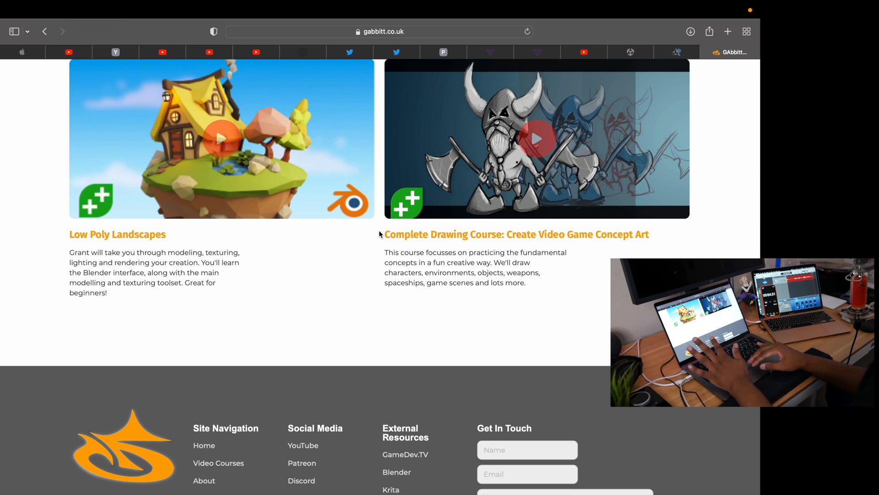
# Scroll the gabbitt.co.uk page up to Premium Courses, then back down.
pyautogui.scroll(3)
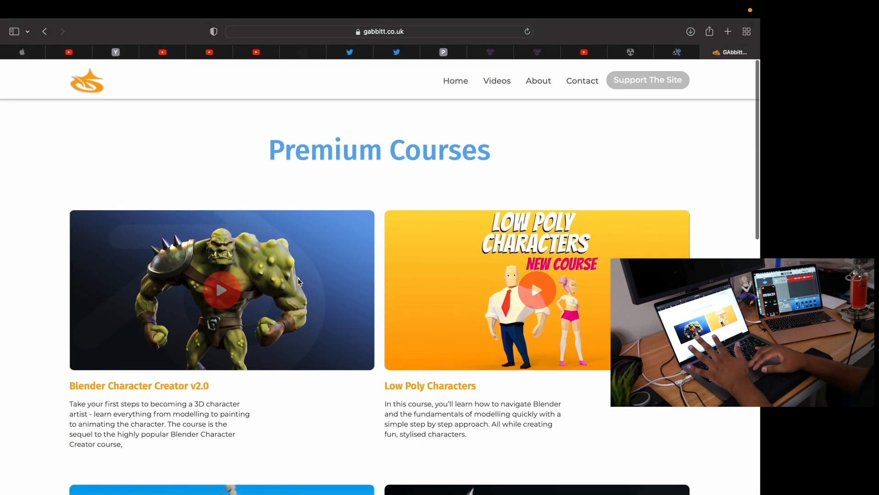
pyautogui.scroll(-3)
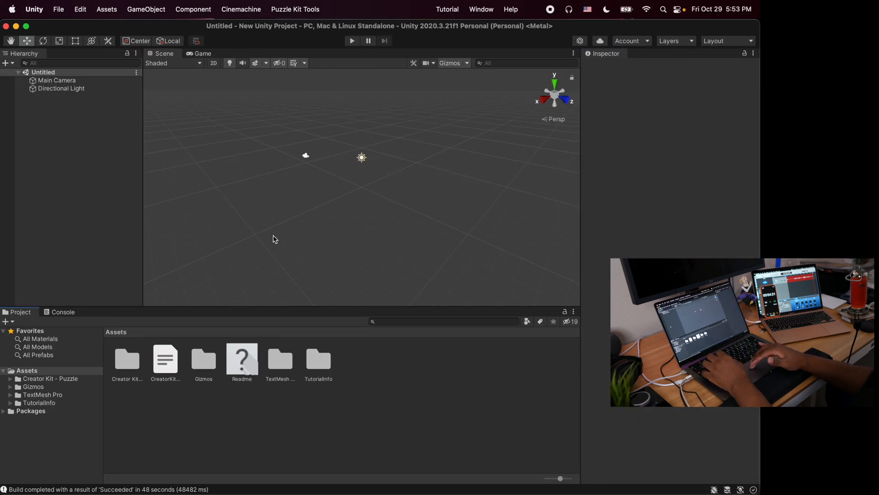
pyautogui.moveTo(223, 124)
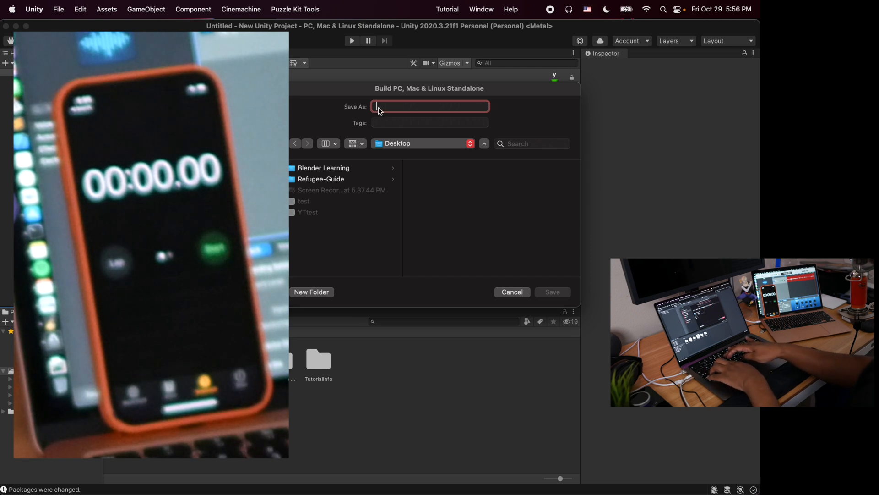
# Name the second Desktop build YTTest2 and save it to start building.
pyautogui.write('YTTest#')
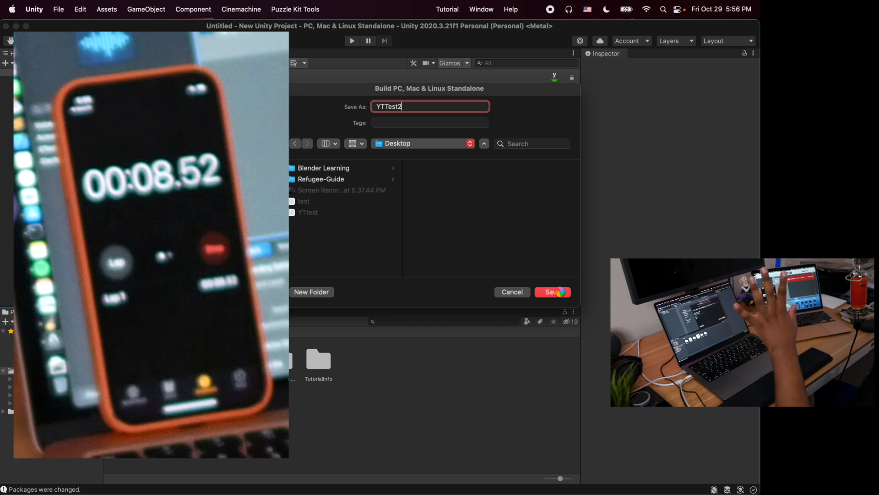
pyautogui.click(553, 292)
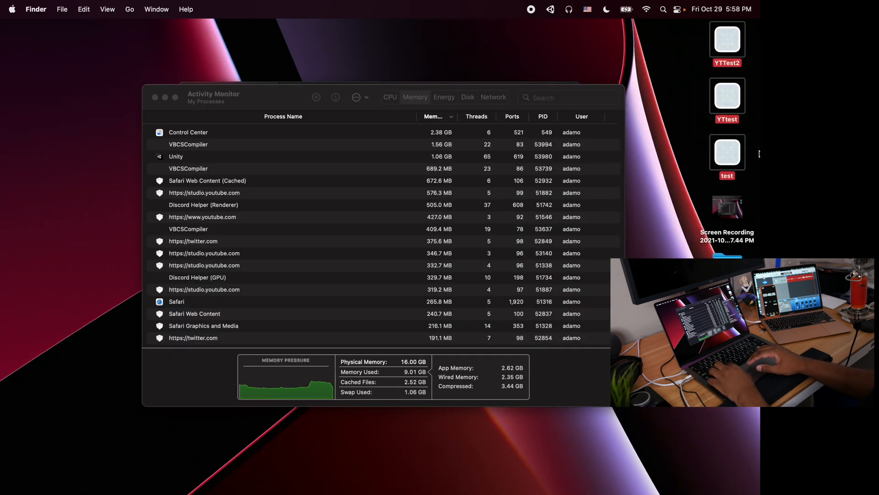
# Open the context menu for the selected YTTest2, YTtest and test builds.
pyautogui.rightClick(728, 153)
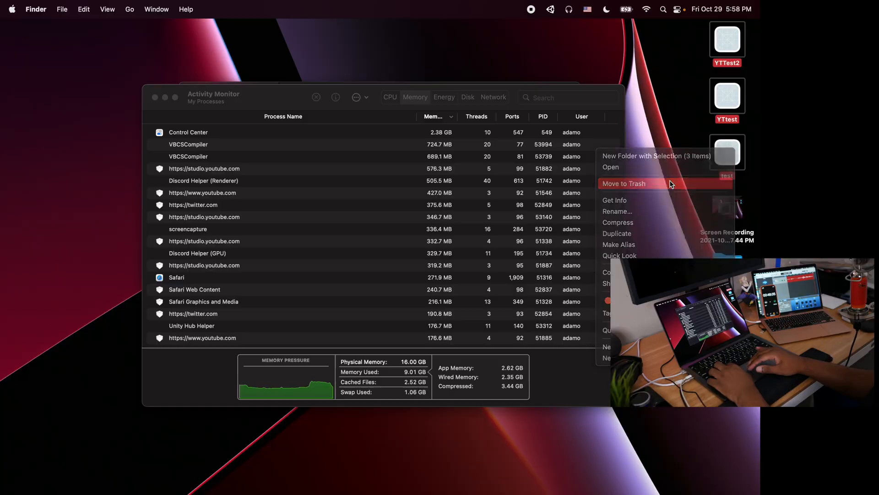